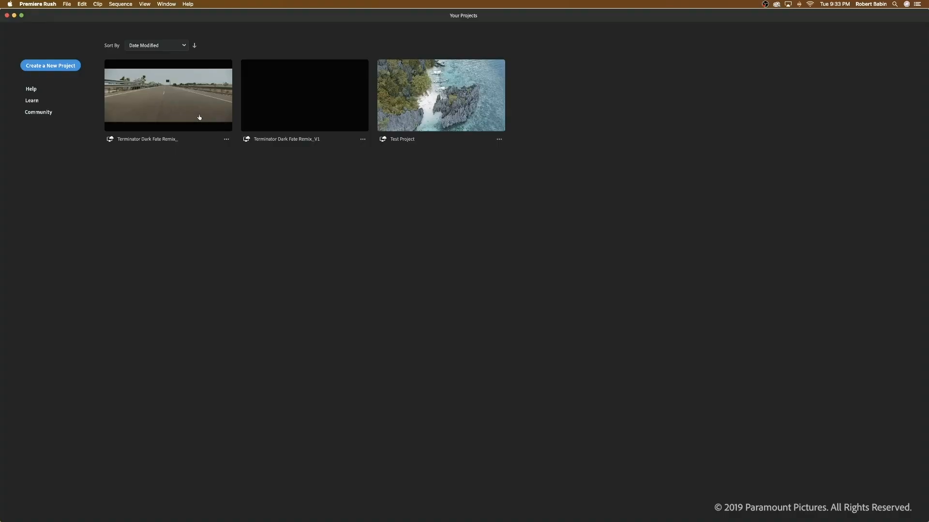
Open the Terminator Dark Fate remix project to reach the long clip's transition presets.
double_click(304, 96)
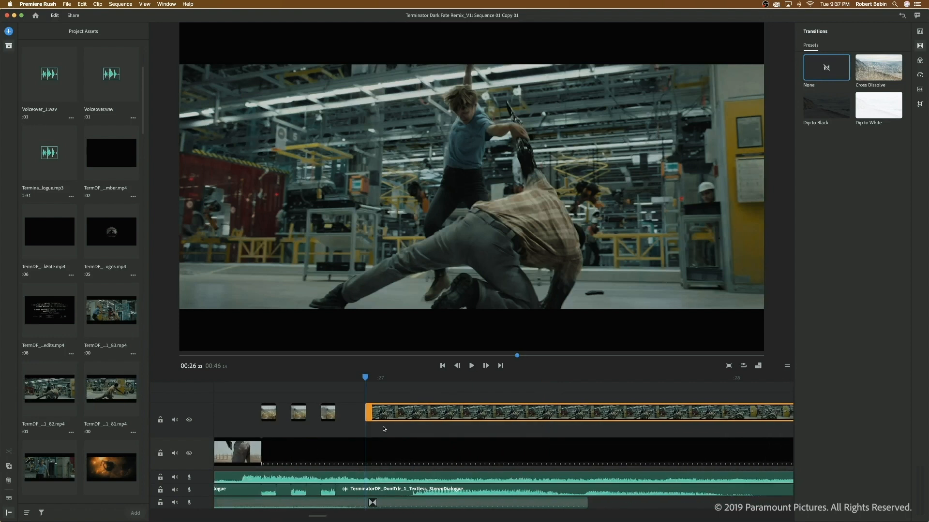